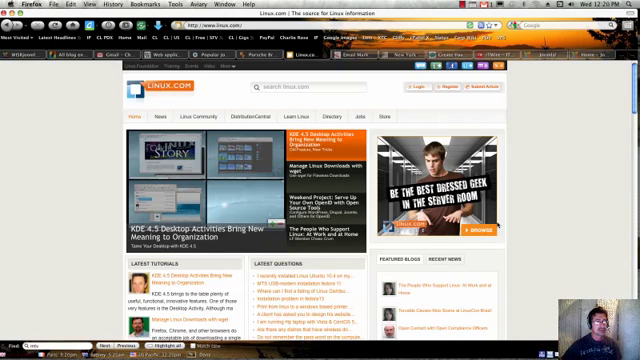
Step: Sign in to the Joomla Administrator as 'admin' and reach the control panel
{"action": "scroll", "scroll_direction": "down", "scroll_amount": 3}
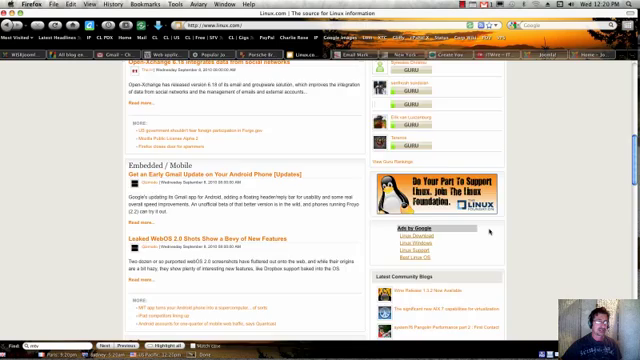
{"action": "scroll", "scroll_direction": "down", "scroll_amount": 3}
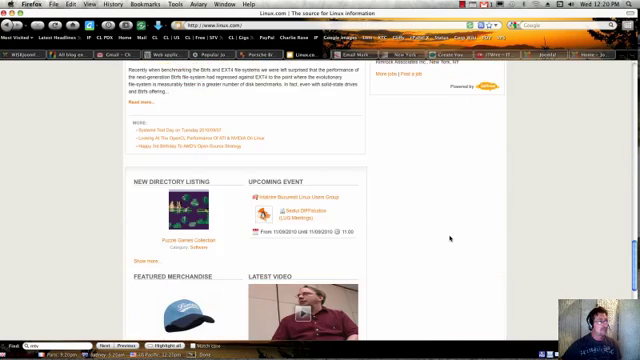
{"action": "scroll", "scroll_direction": "down", "scroll_amount": 3}
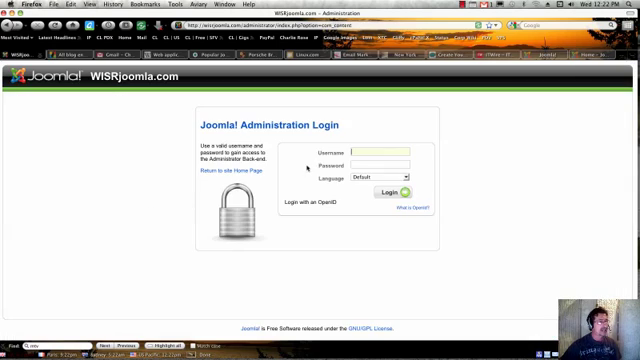
{"action": "type", "text": "admin"}
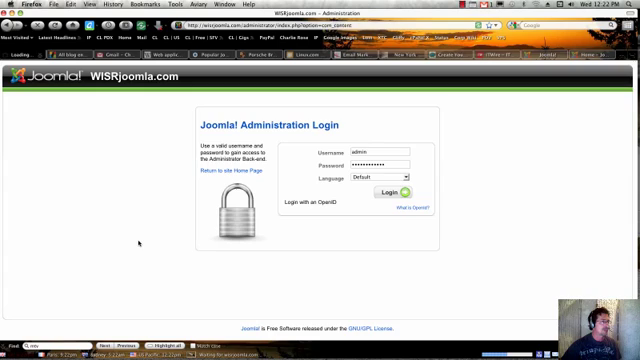
{"action": "left_click", "coordinate": [388, 188]}
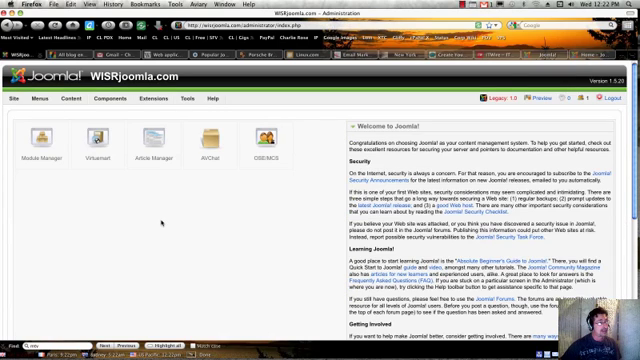
{"action": "mouse_move", "coordinate": [158, 218]}
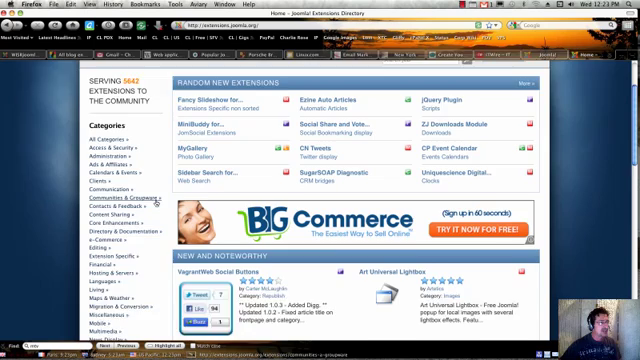
{"action": "scroll", "scroll_direction": "down", "scroll_amount": 3}
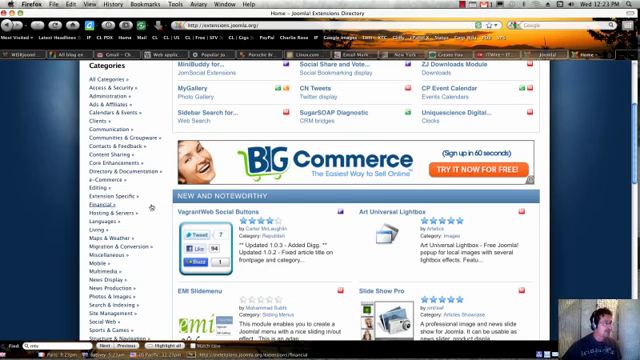
{"action": "scroll", "scroll_direction": "down", "scroll_amount": 3}
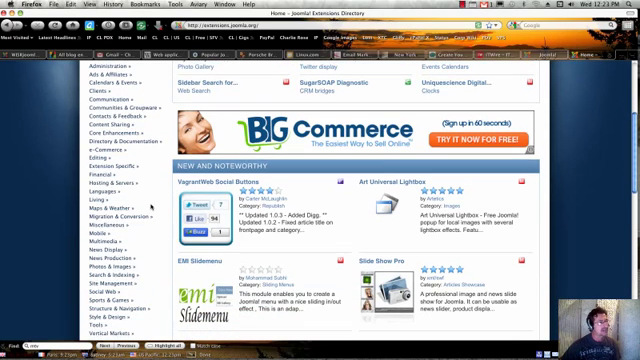
{"action": "scroll", "scroll_direction": "down", "scroll_amount": 3}
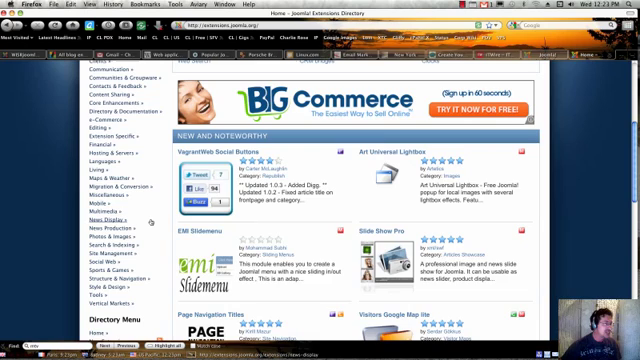
{"action": "scroll", "scroll_direction": "down", "scroll_amount": 3}
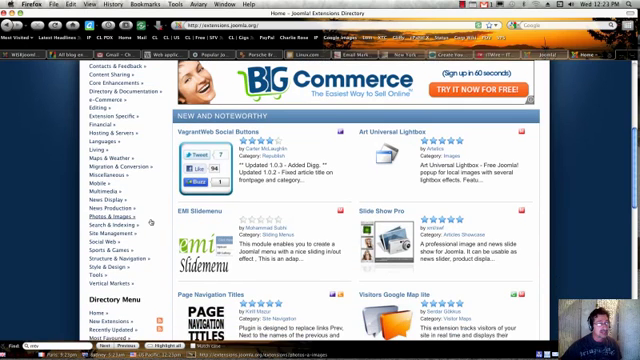